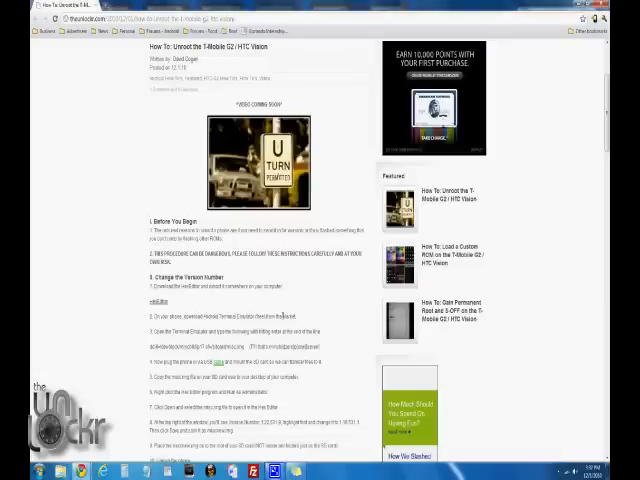
- Find and download the free Android Terminal Emulator from Market search results
scroll("down", 3)
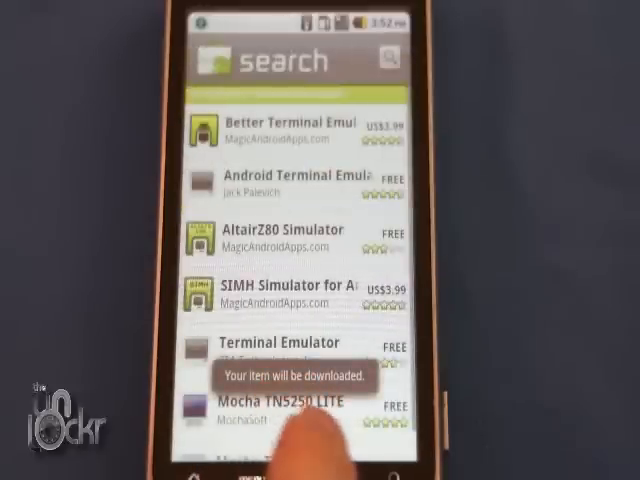
key("home")
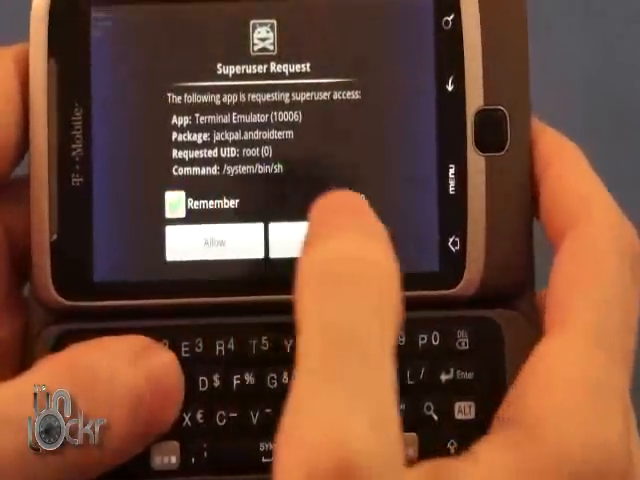
- Allow Terminal Emulator's Superuser root request, with Remember ticked
left_click(210, 243)
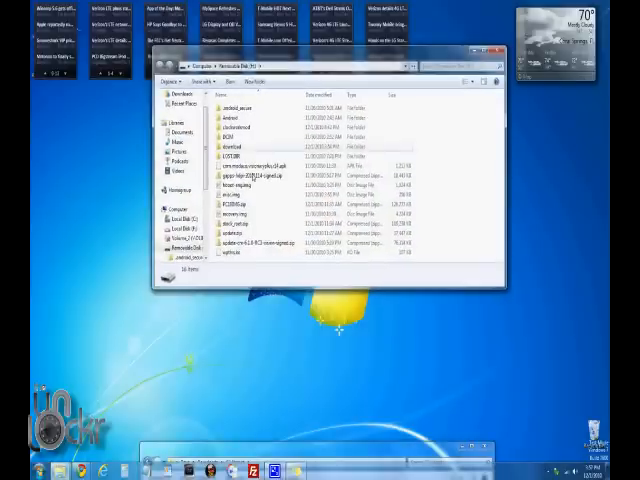
- Copy misc.img to the desktop, extract the xvi32 zip, and run XVI32.exe as administrator
left_click(250, 184)
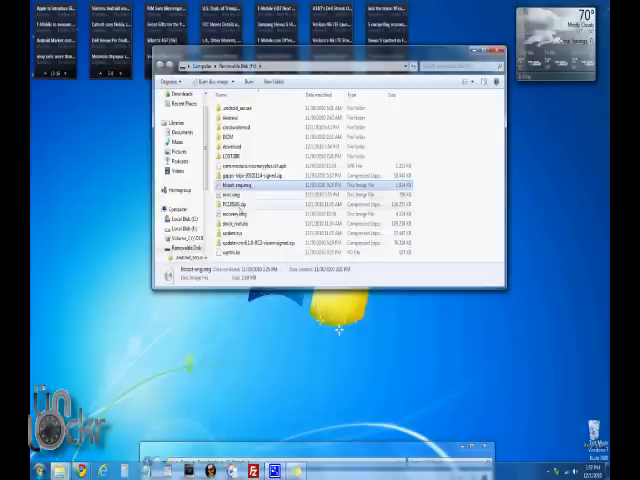
left_click(240, 190)
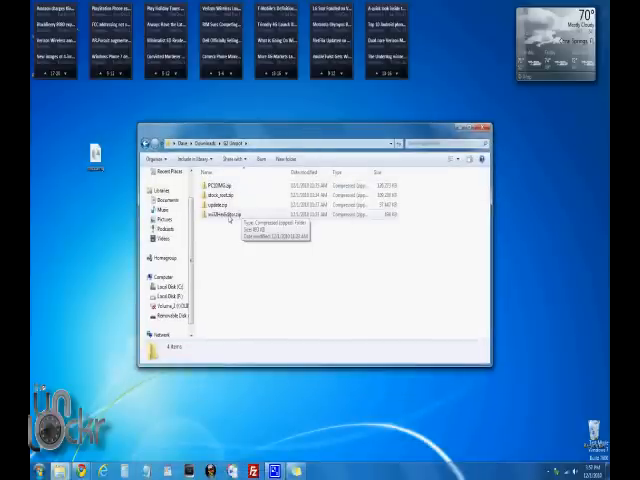
right_click(216, 213)
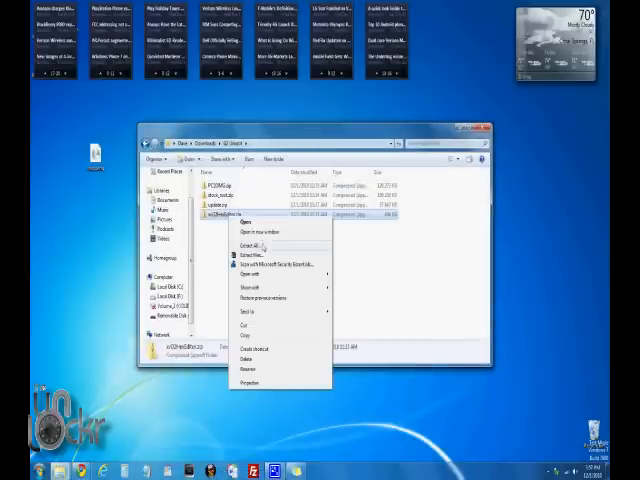
left_click(247, 246)
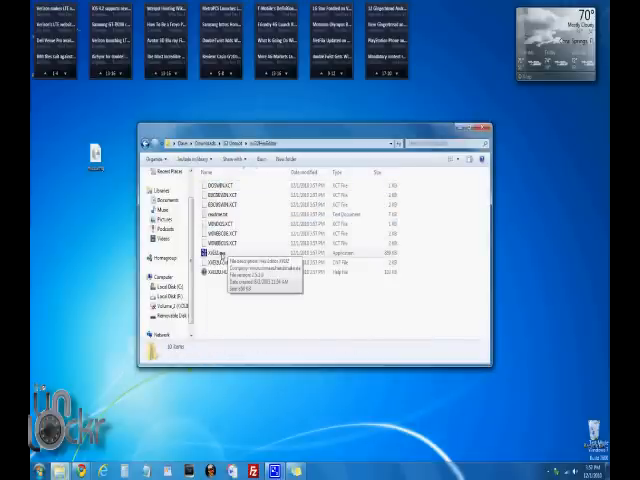
right_click(222, 255)
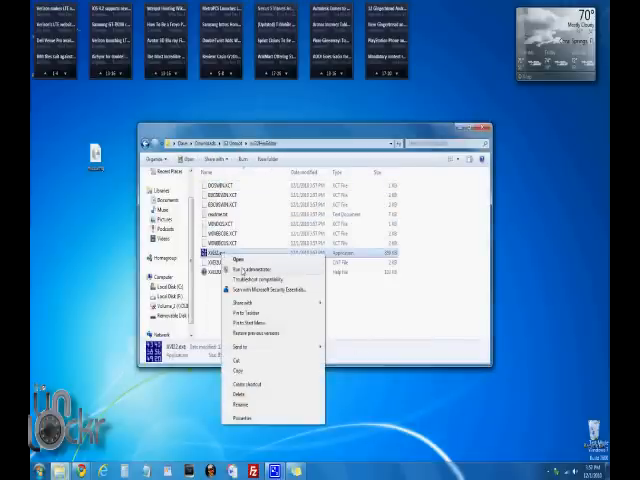
left_click(246, 270)
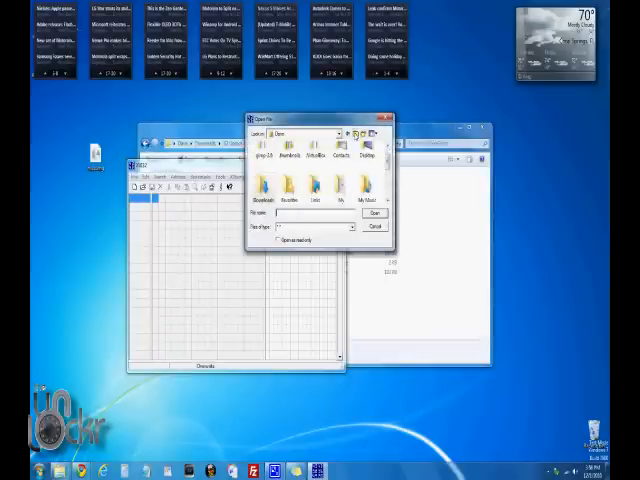
- Open misc.img, overwrite the version with 1.22.531.8, and save as miscnew.img
left_click(340, 134)
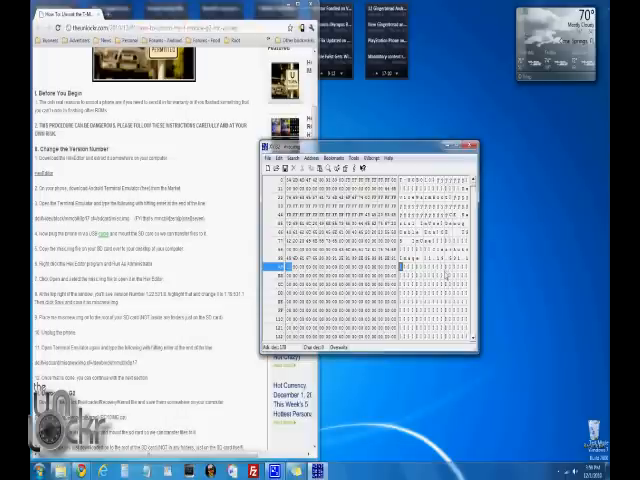
left_click(269, 154)
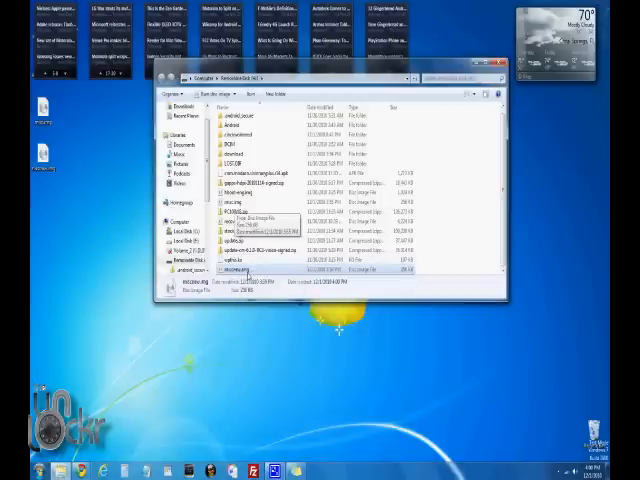
- Paste miscnew.img from the desktop into the Removable Disk root
left_click(498, 78)
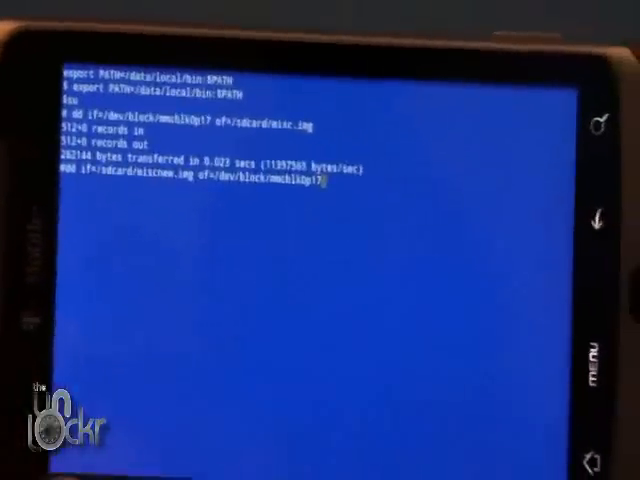
- Run dd if=/sdcard/miscnew.img of=/dev/block/mmcblk0p17 in the terminal
key("Return")
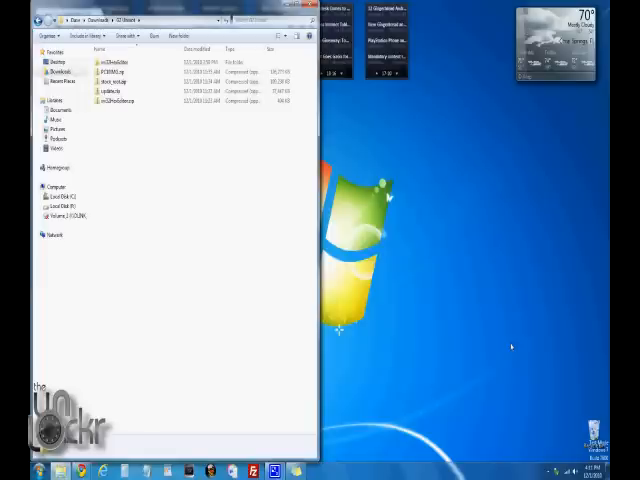
mouse_move(377, 165)
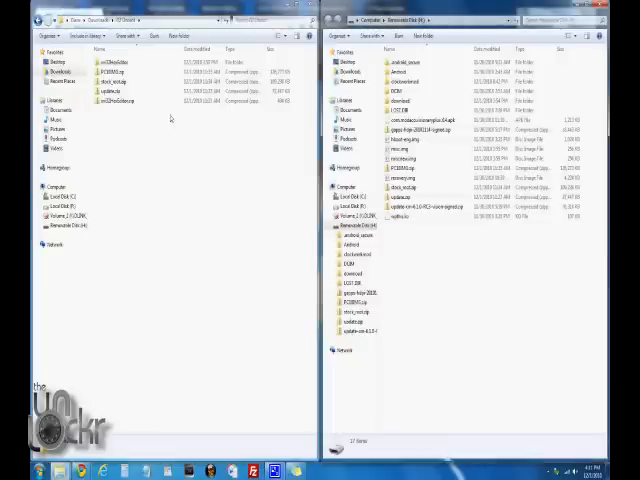
- Snap the downloads and Removable Disk windows side by side and copy PC10IMG.zip over
left_click(110, 72)
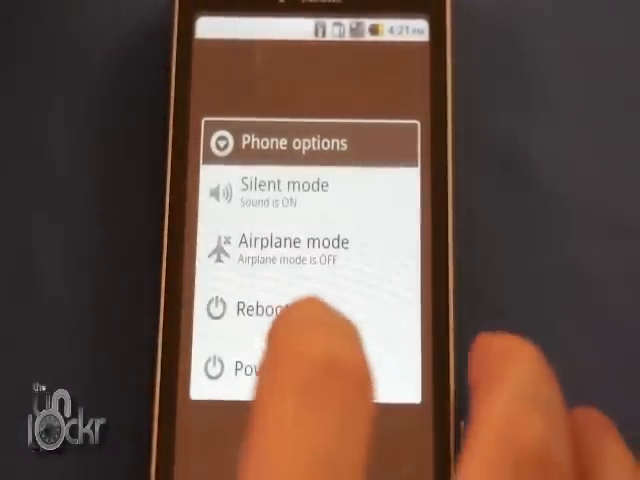
- Reboot the G2 from Phone options so the bootloader flashes PC10IMG.zip
left_click(255, 375)
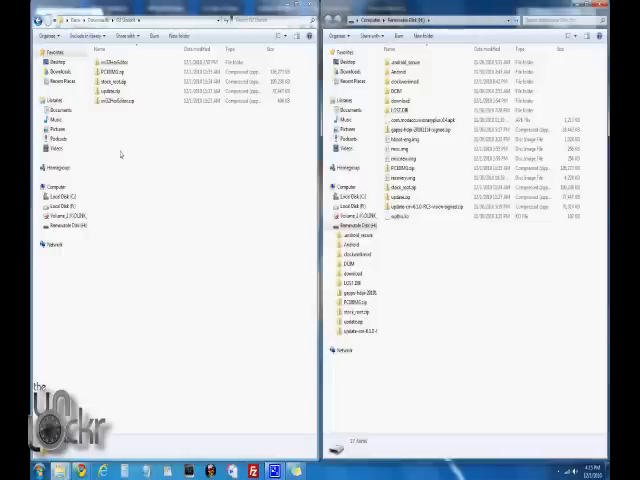
- Drag update.zip from the Downloads window into the Removable Disk window
left_click(108, 91)
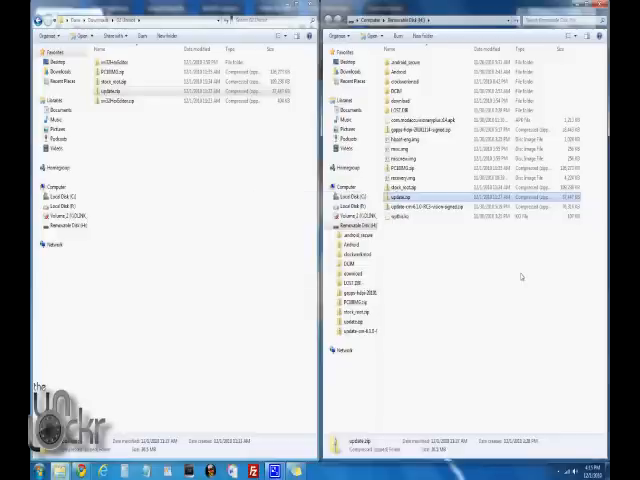
left_click(420, 165)
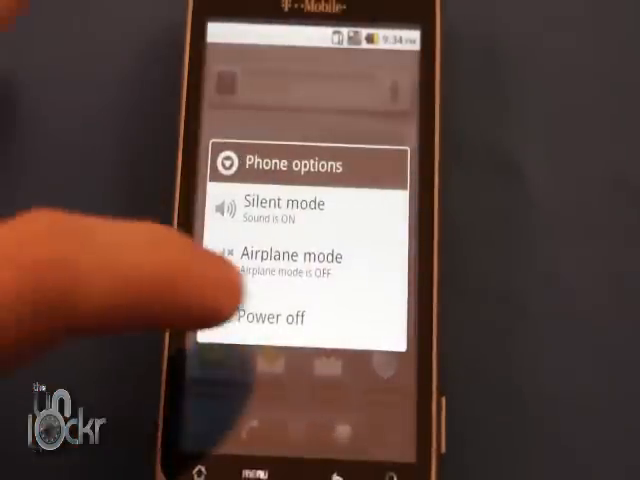
- Choose Power off from the phone's options menu
left_click(279, 320)
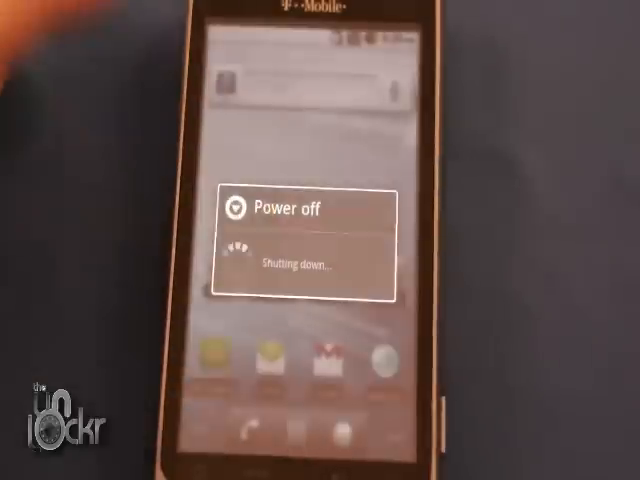